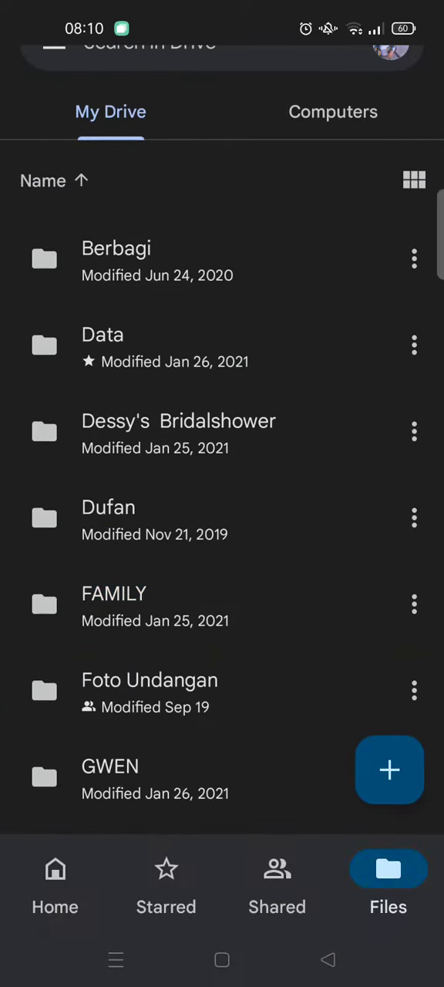
Scroll My Drive past the folders until 01 Absensi Shift Admin (1).xlsx is in view.
left_click(413, 605)
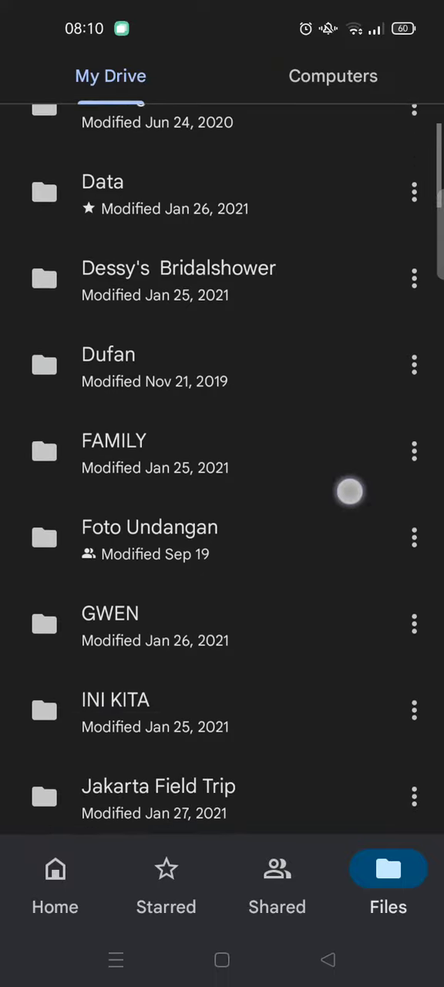
scroll("down", 3)
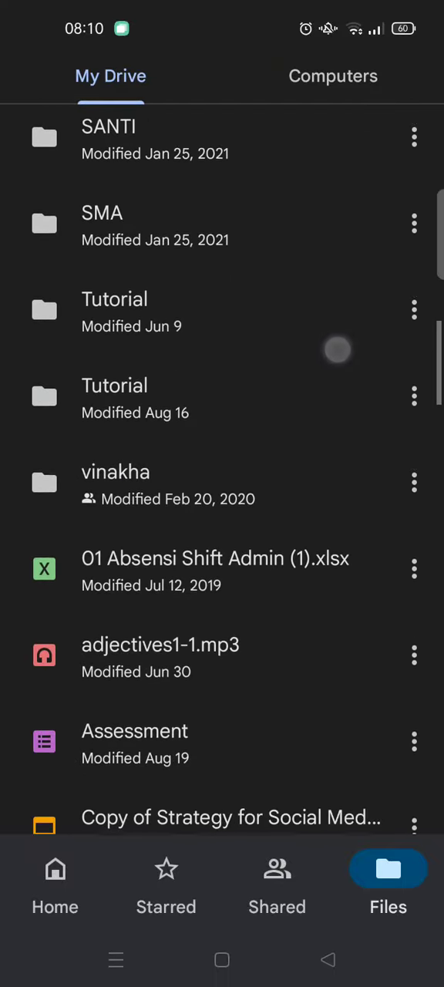
scroll("down", 3)
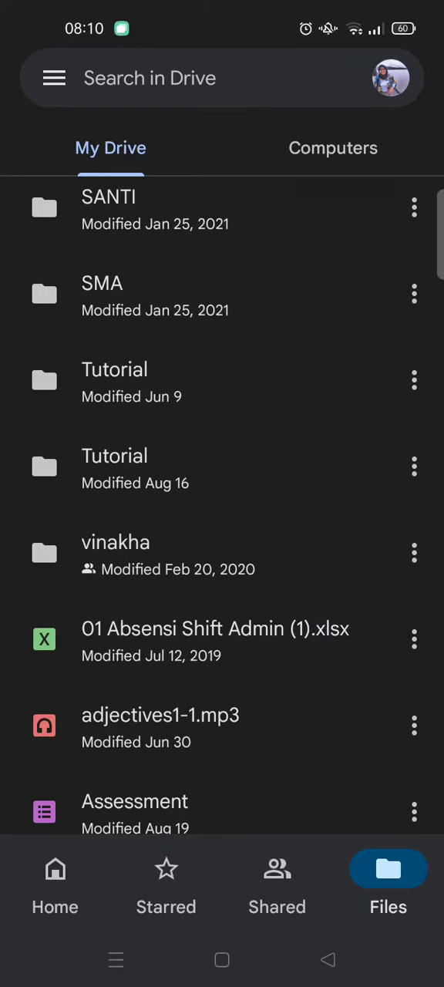
Choose Share from the xlsx file's three-dot actions menu.
left_click(414, 639)
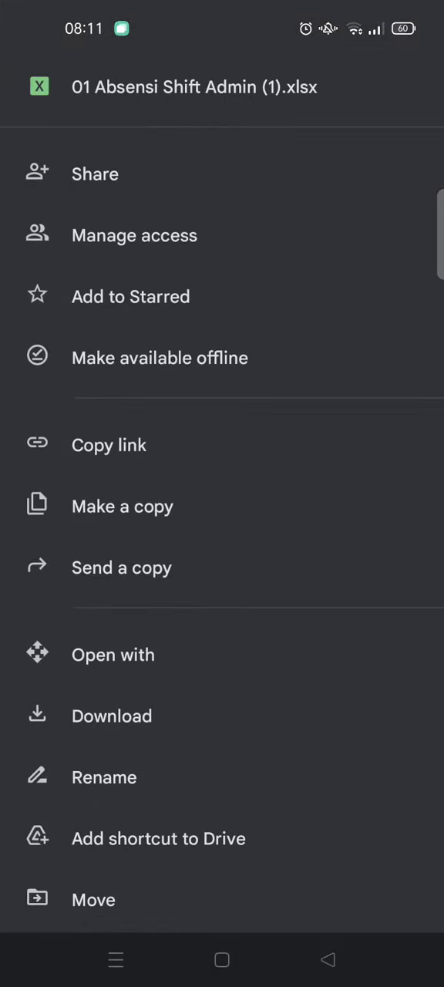
left_click(96, 173)
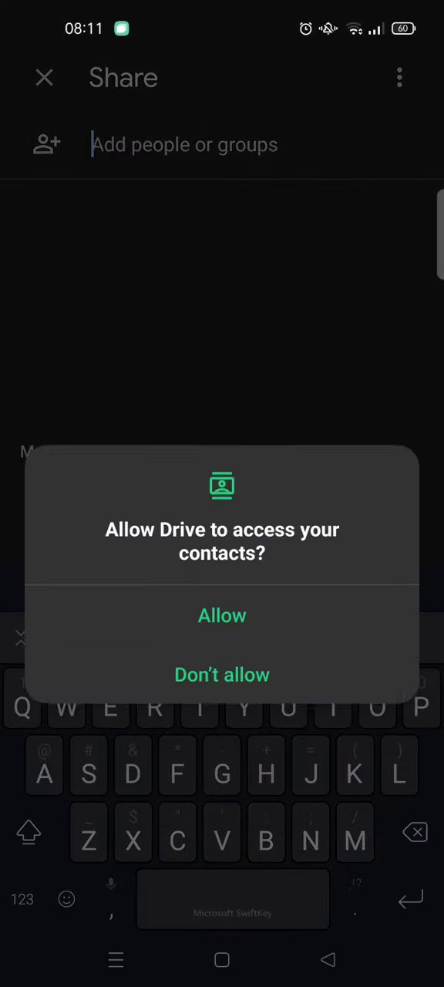
Dismiss the contacts permission prompt and back out of Share to My Drive.
left_click(222, 675)
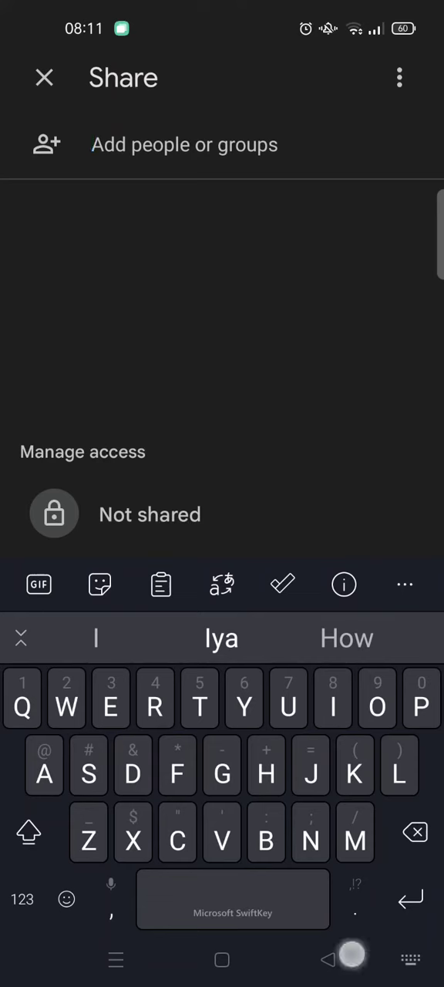
left_click(43, 77)
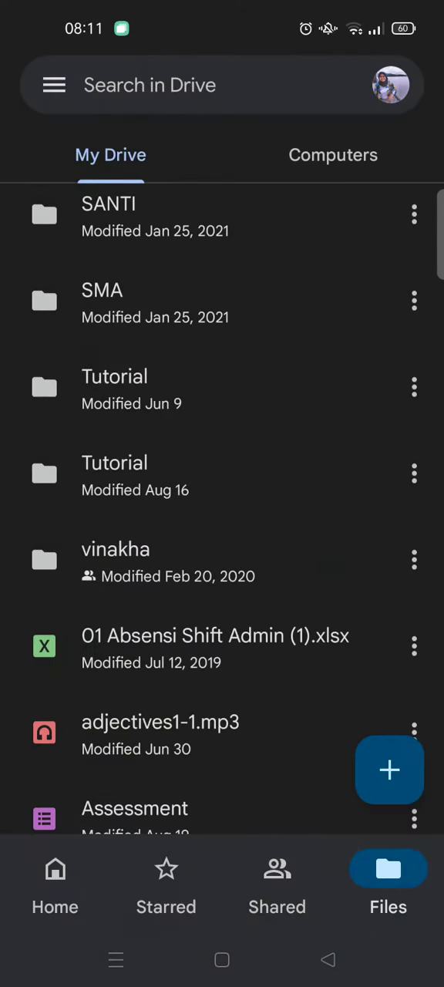